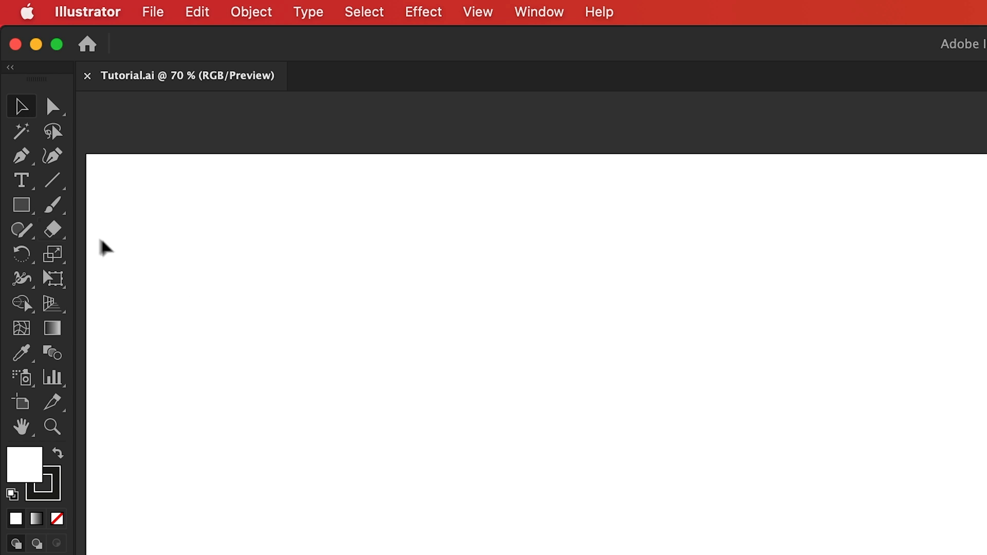
- Draw a circle with the Ellipse Tool and give it a heavy black stroke
click(20, 204)
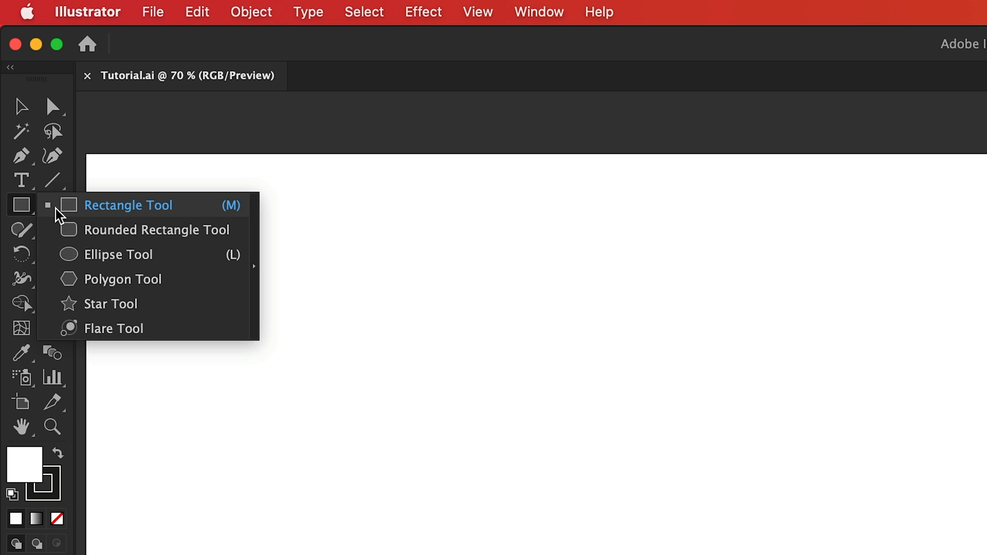
click(117, 254)
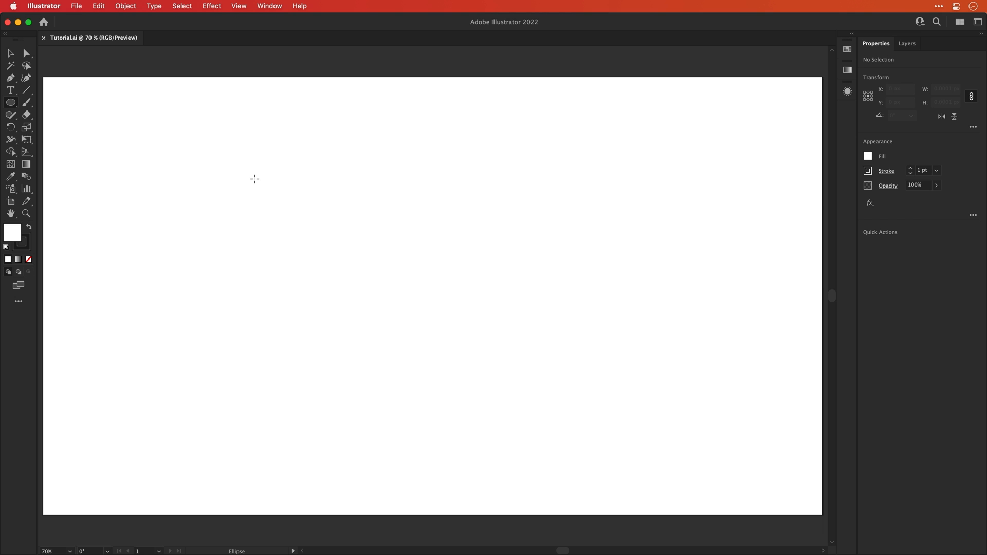
drag(363, 287, 473, 316)
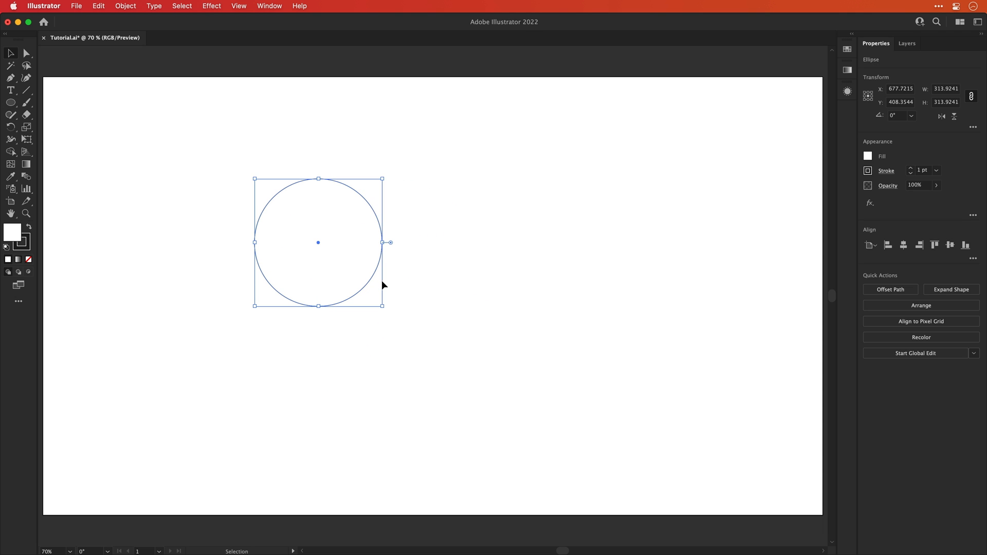
click(904, 245)
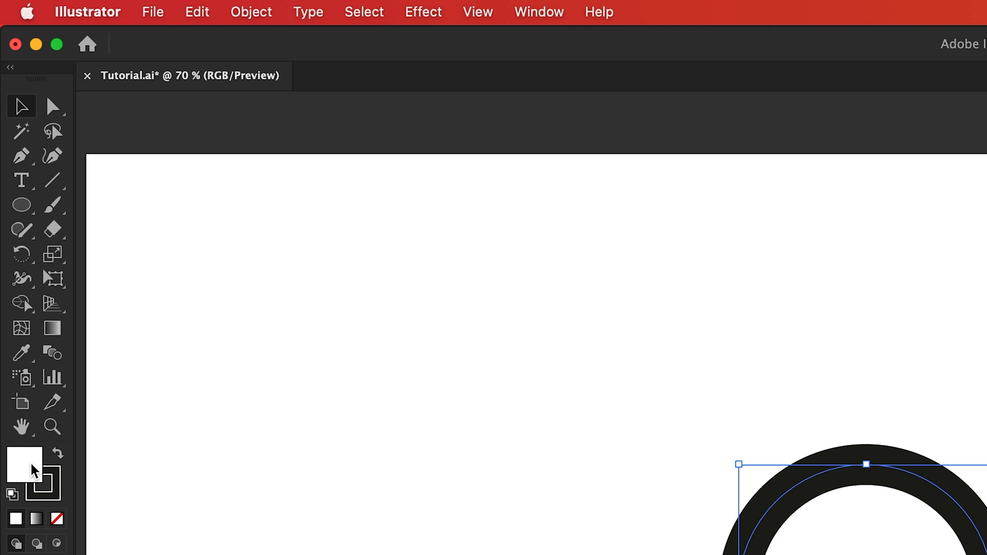
- Remove the circle's fill and turn its stroke bright lime green with the RGB sliders
click(56, 525)
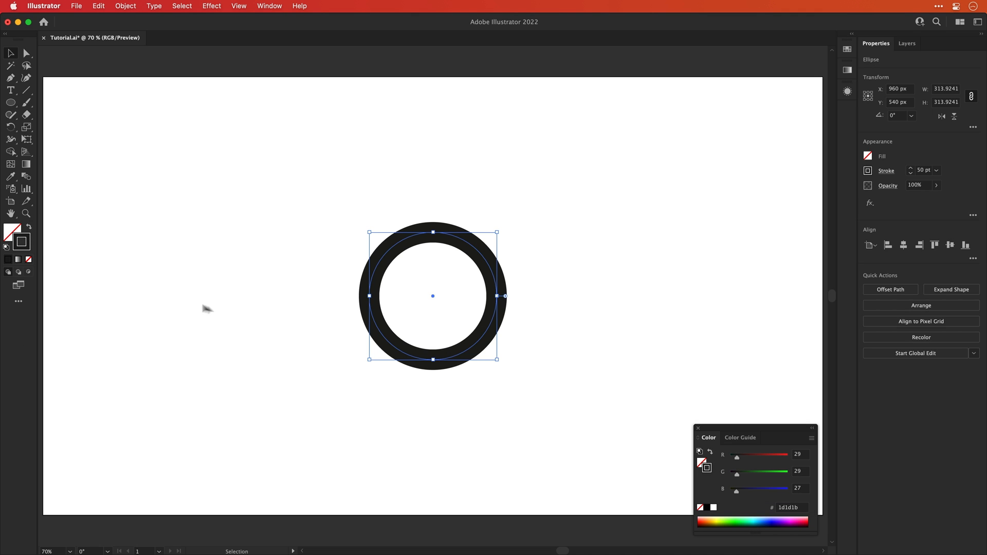
drag(736, 459, 743, 458)
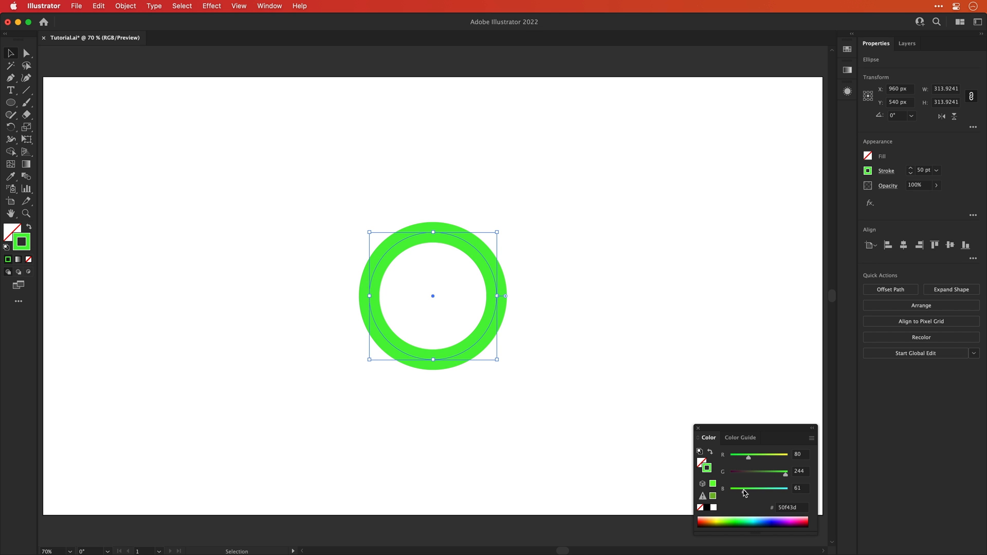
drag(748, 454, 761, 455)
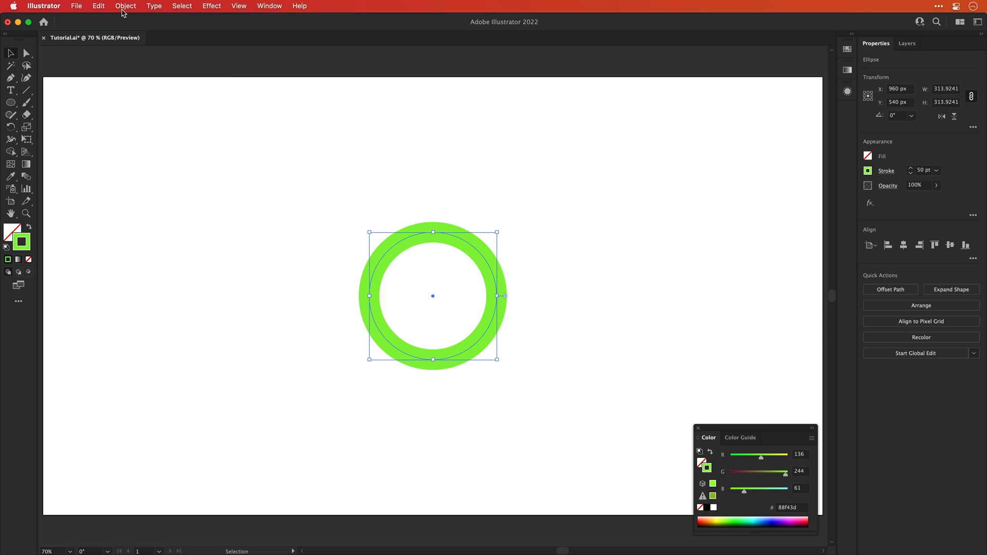
- Offset Path the green ring 50 px outward and colour the new outer ring red
click(125, 7)
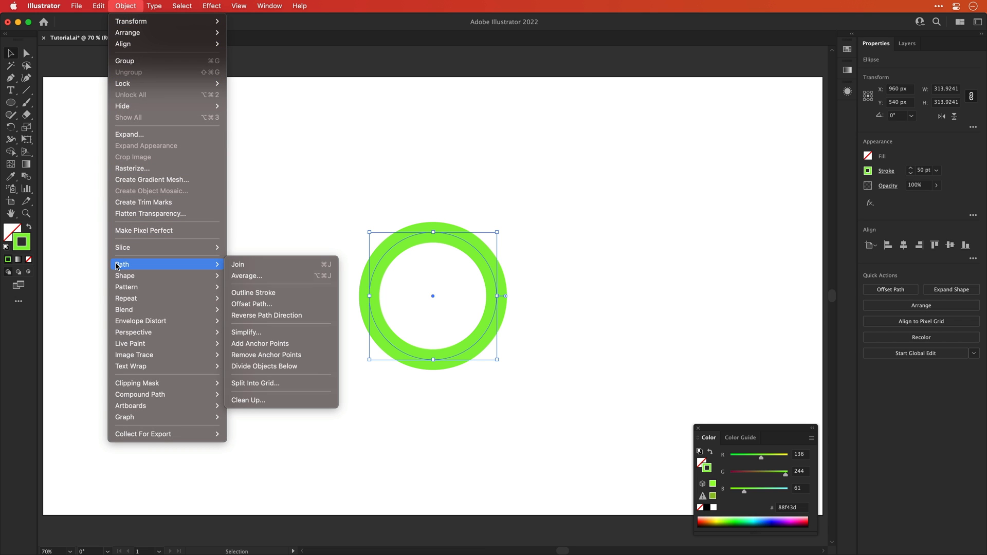
mouse_move(251, 304)
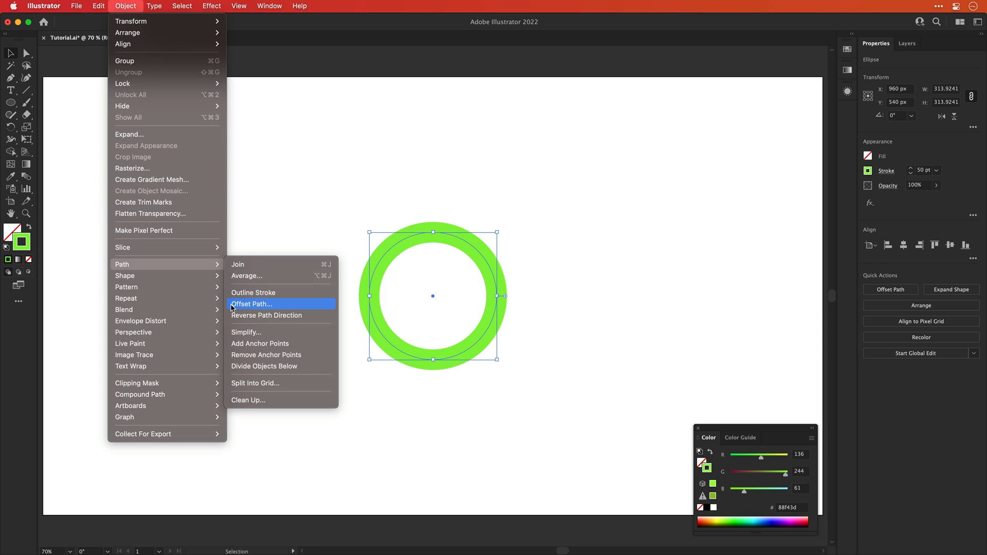
click(252, 305)
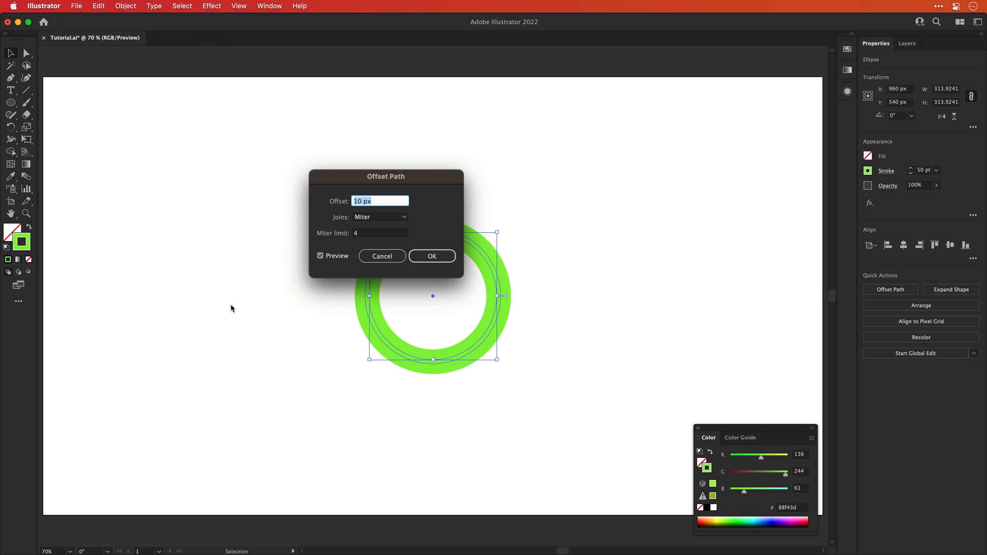
text(50)
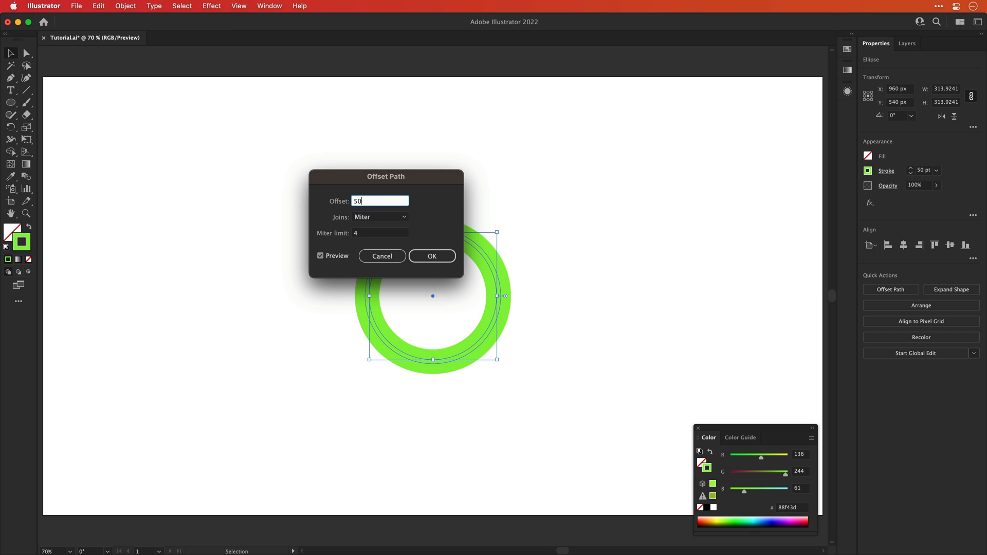
click(432, 256)
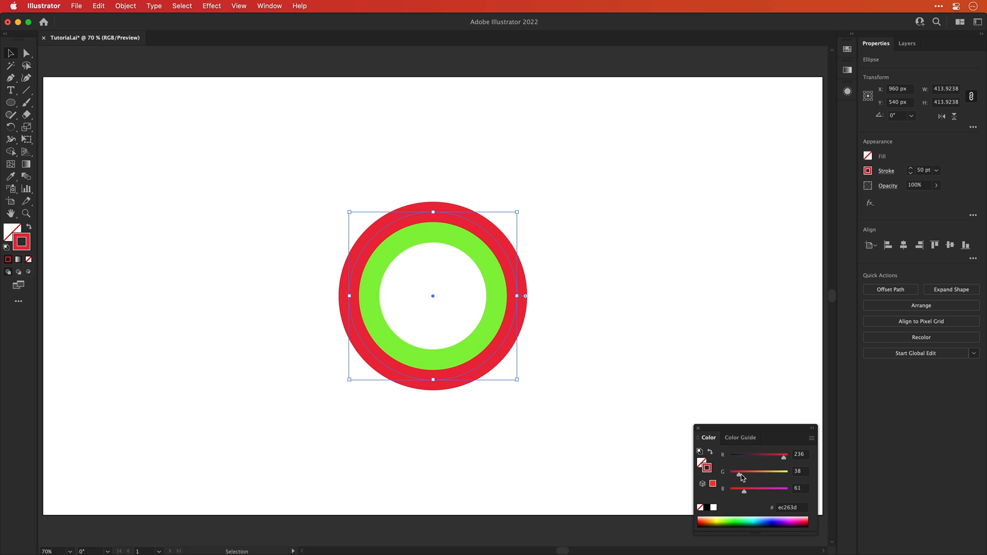
drag(740, 472, 747, 472)
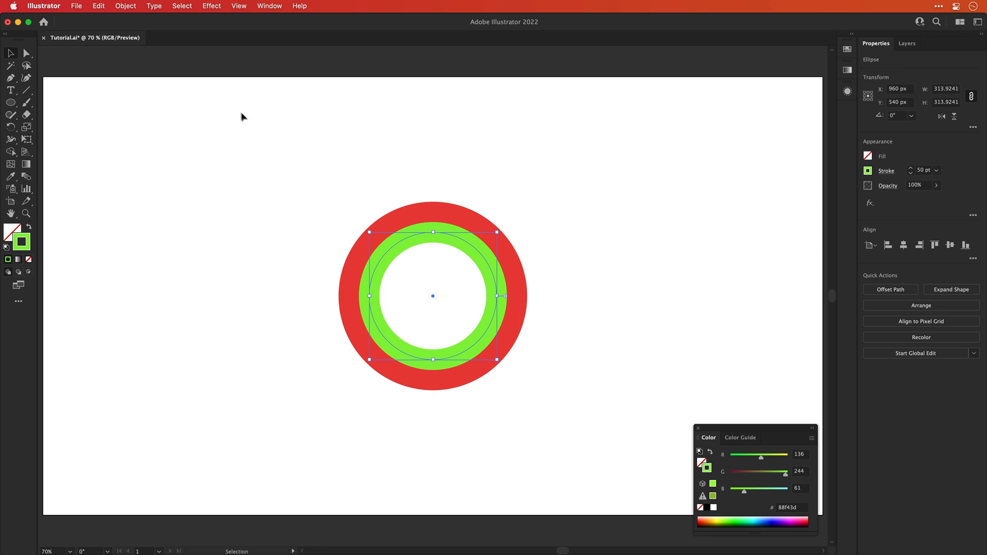
- Offset Path the green ring inward to create a smaller inner ring
click(124, 7)
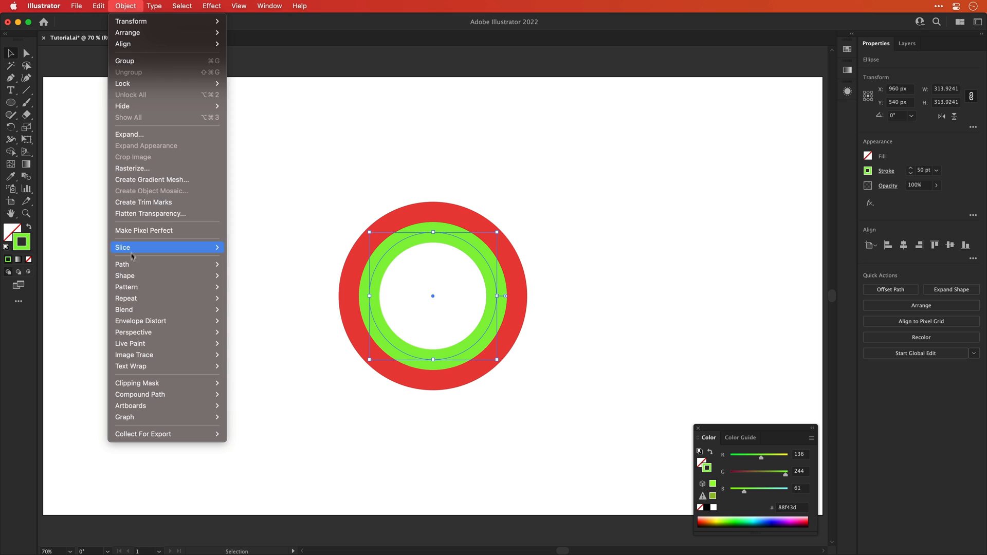
mouse_move(145, 264)
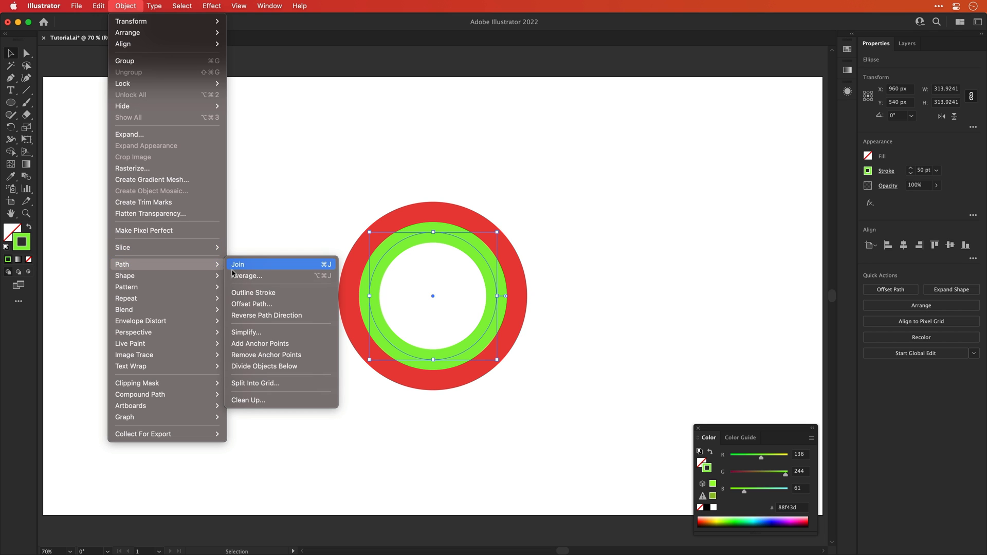
click(252, 303)
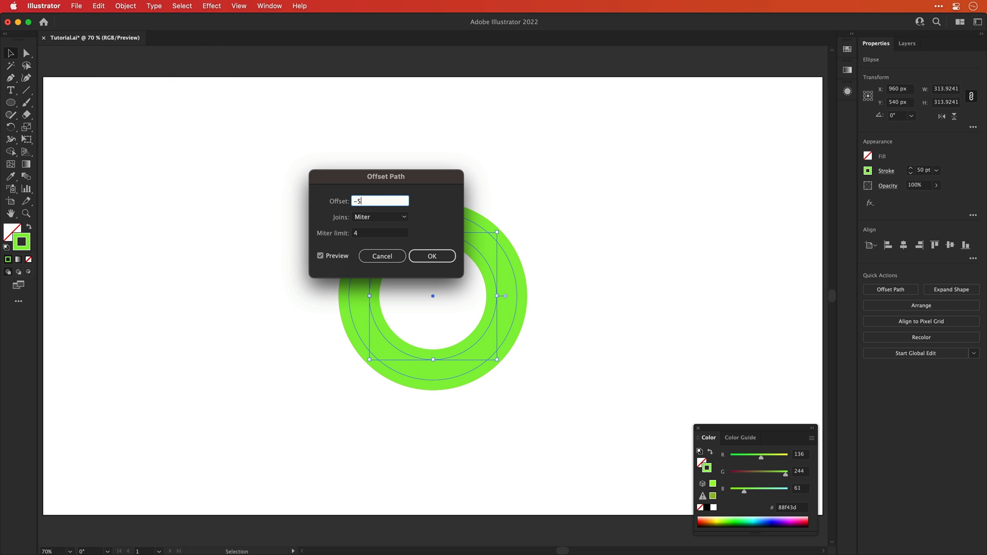
click(432, 256)
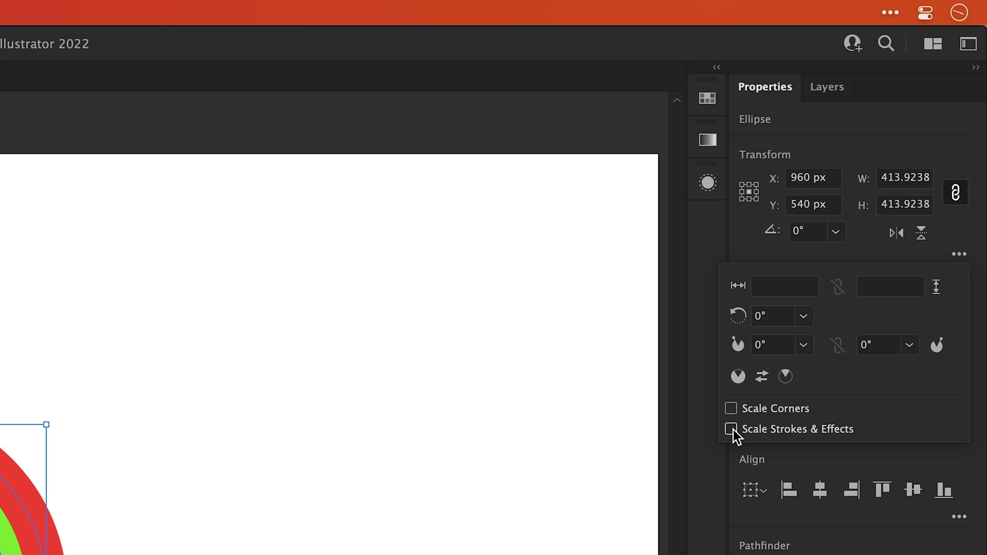
- Enable Scale Strokes & Effects and enlarge all three rings together
click(731, 429)
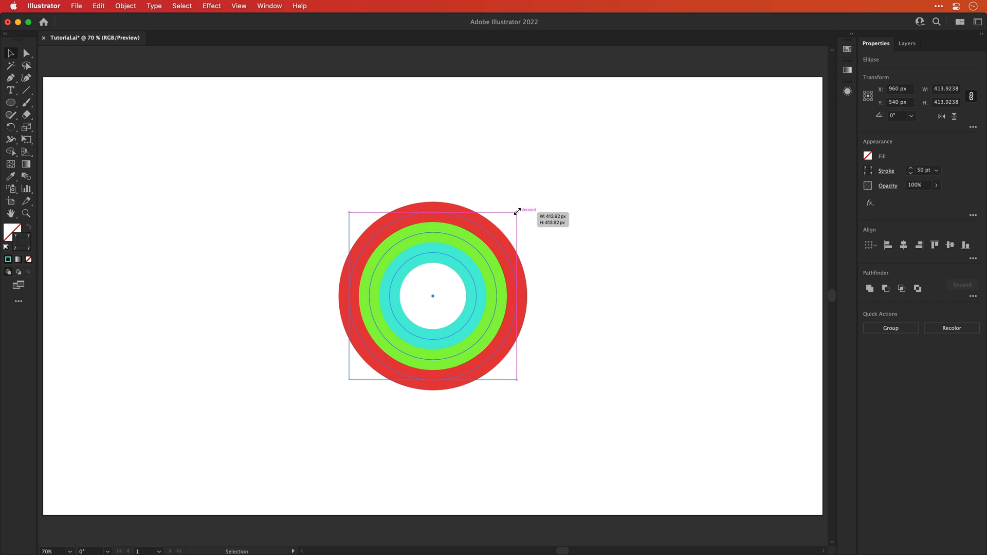
drag(516, 212, 561, 170)
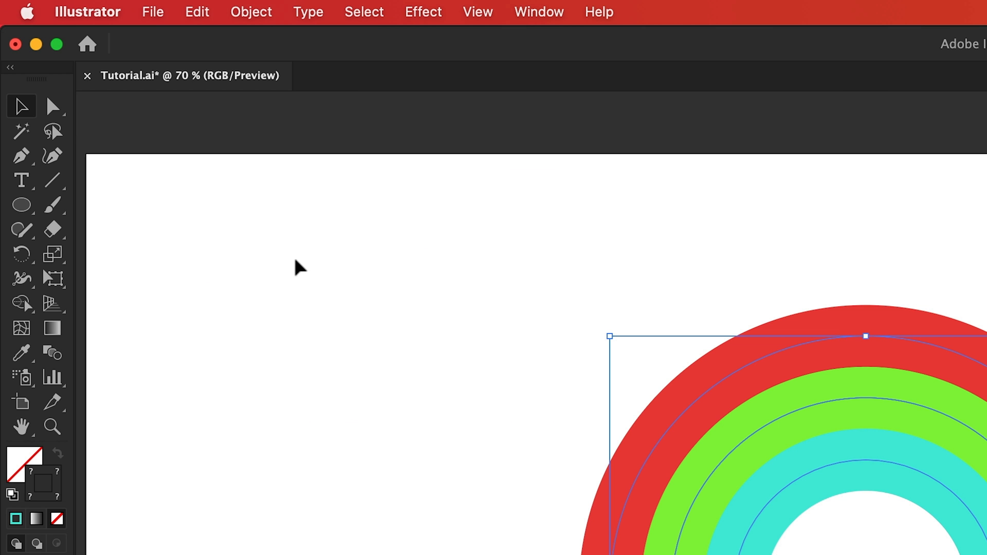
- Cut the rings with the Scissors Tool and delete pieces to leave open arcs
click(53, 229)
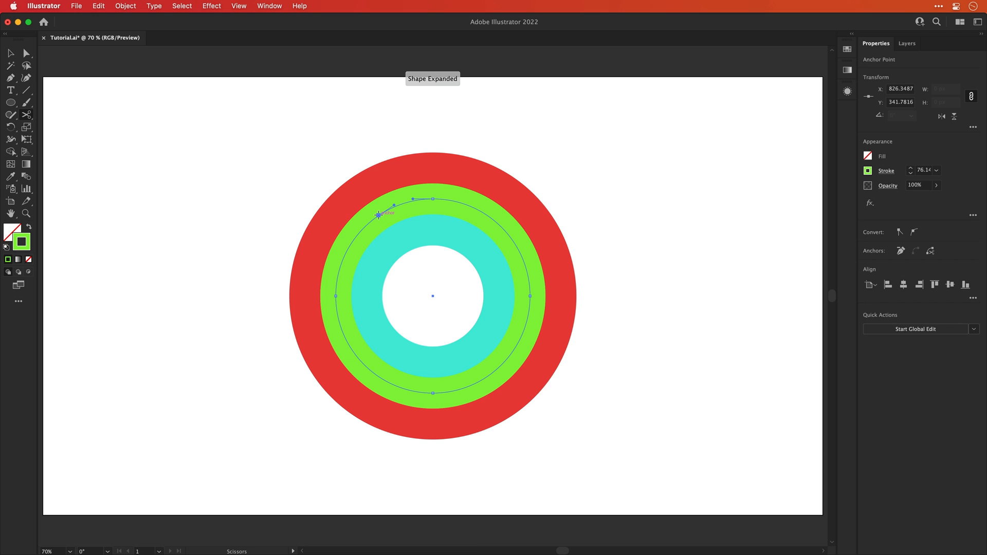
mouse_move(474, 296)
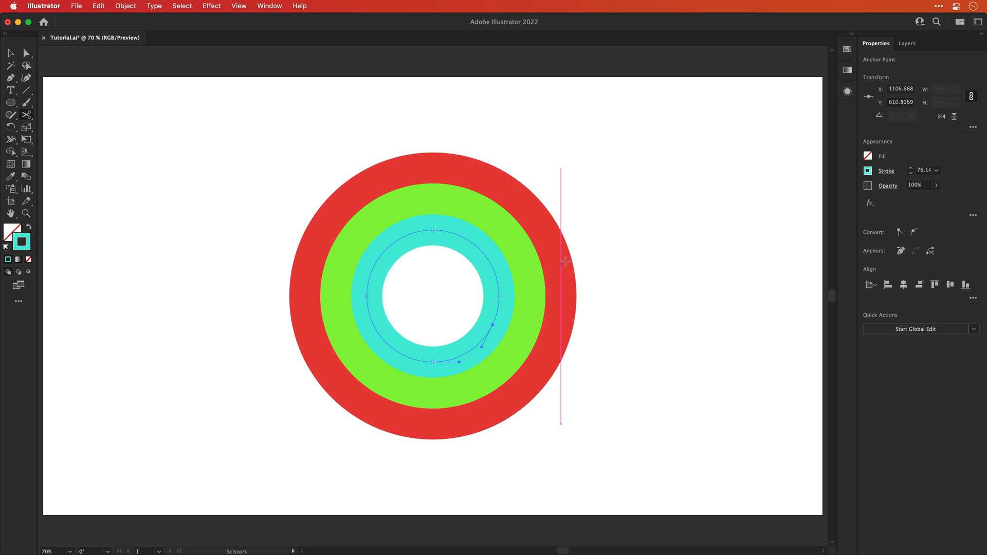
key(a)
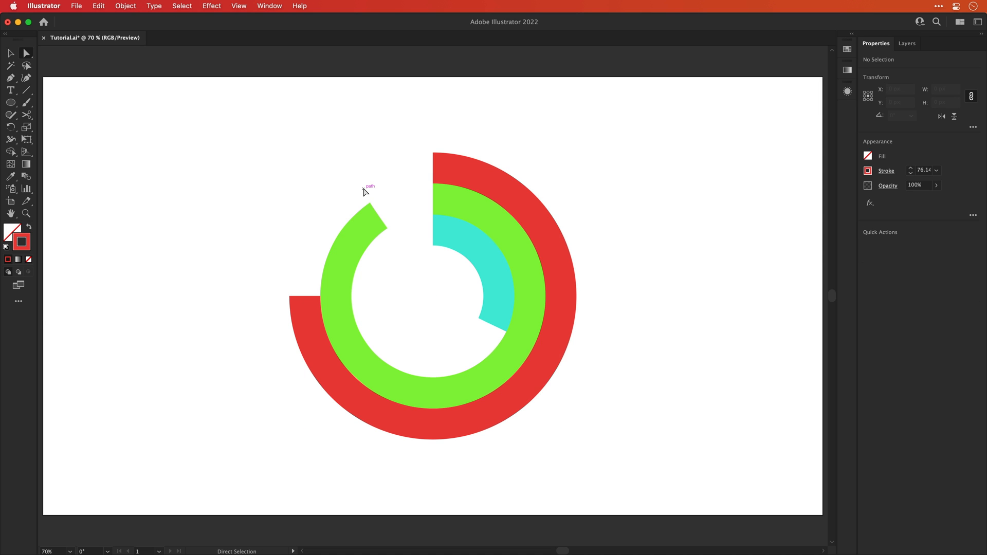
- Trim the red arc down to a short quarter-ring segment at the top right
click(305, 298)
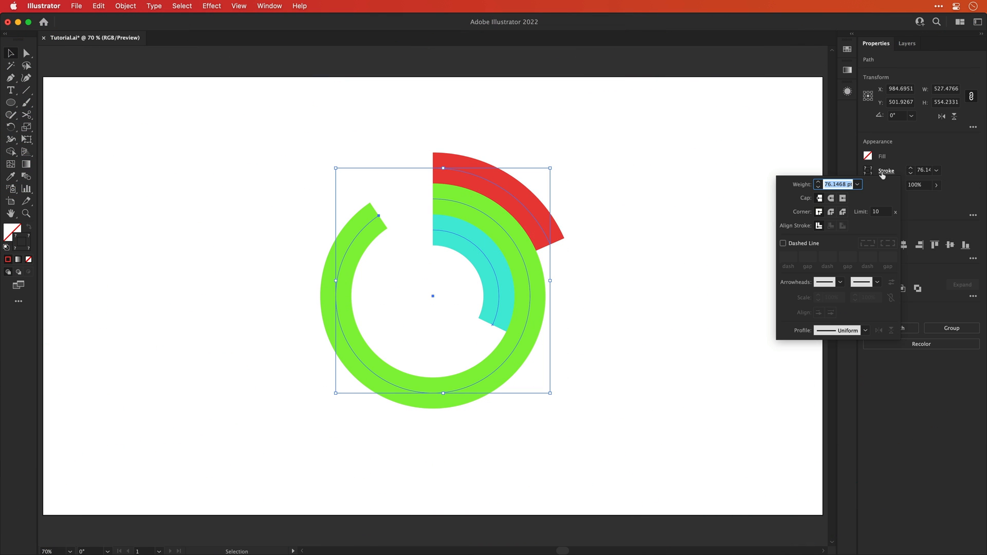
- Set the arc strokes to Round Cap and dismiss the stroke settings
click(831, 197)
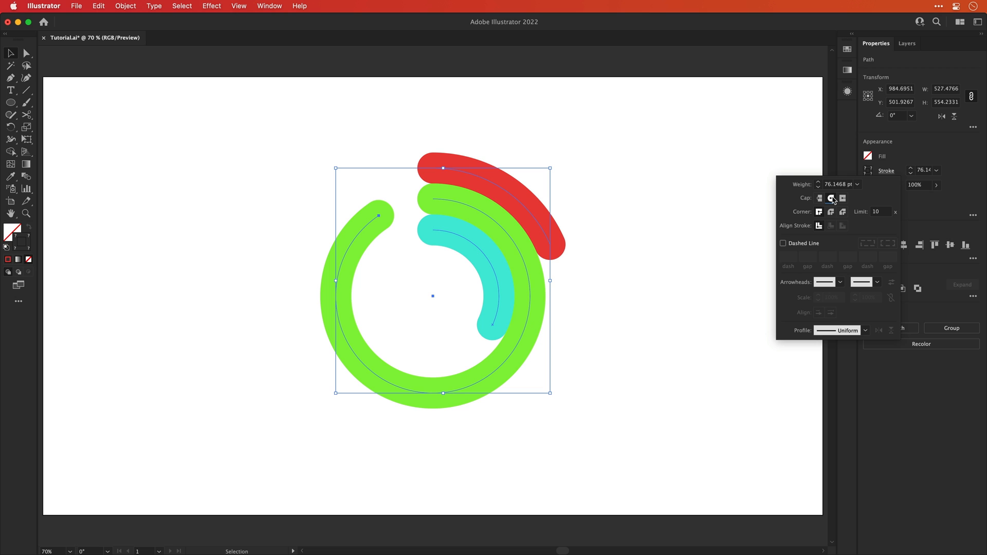
click(676, 201)
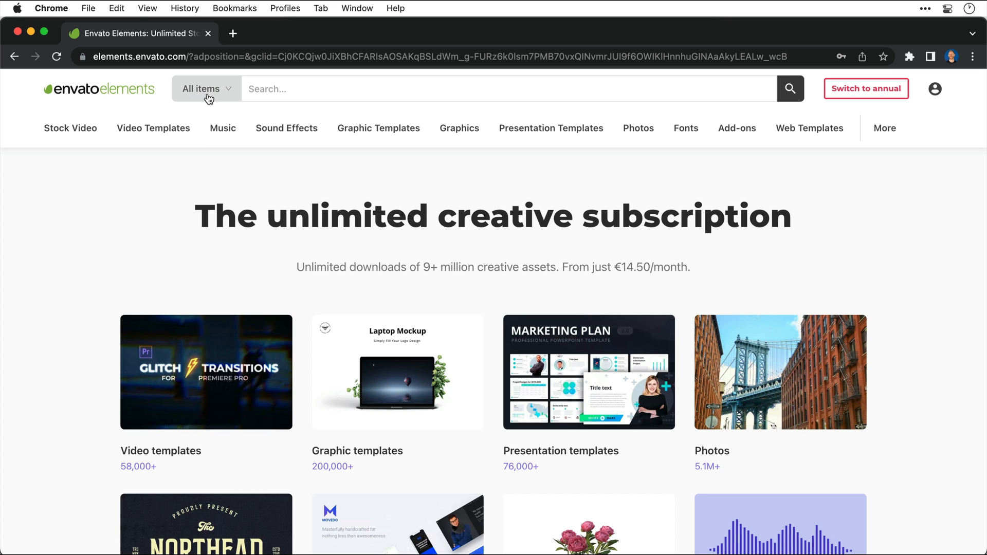
- Browse the All items search category list on Envato Elements
click(202, 88)
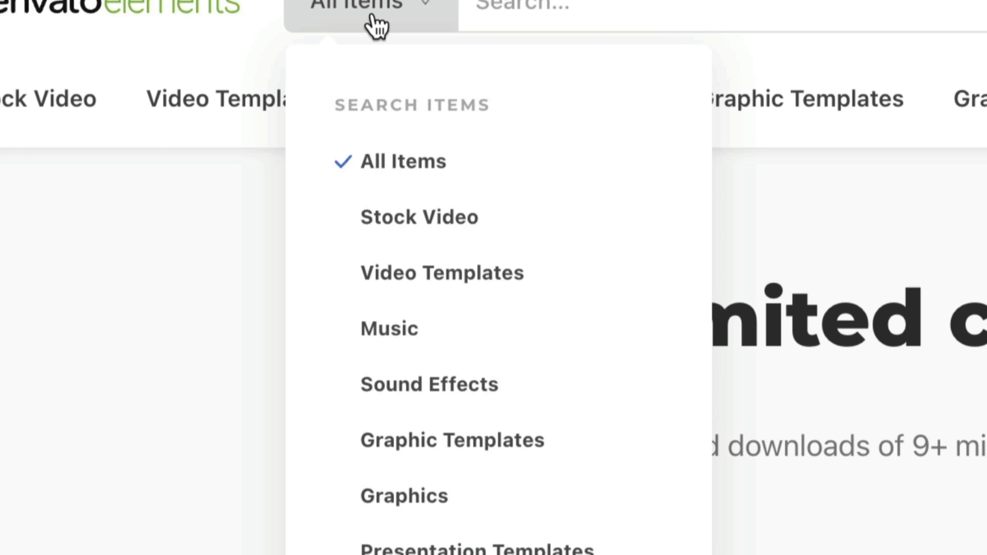
scroll(down, 3)
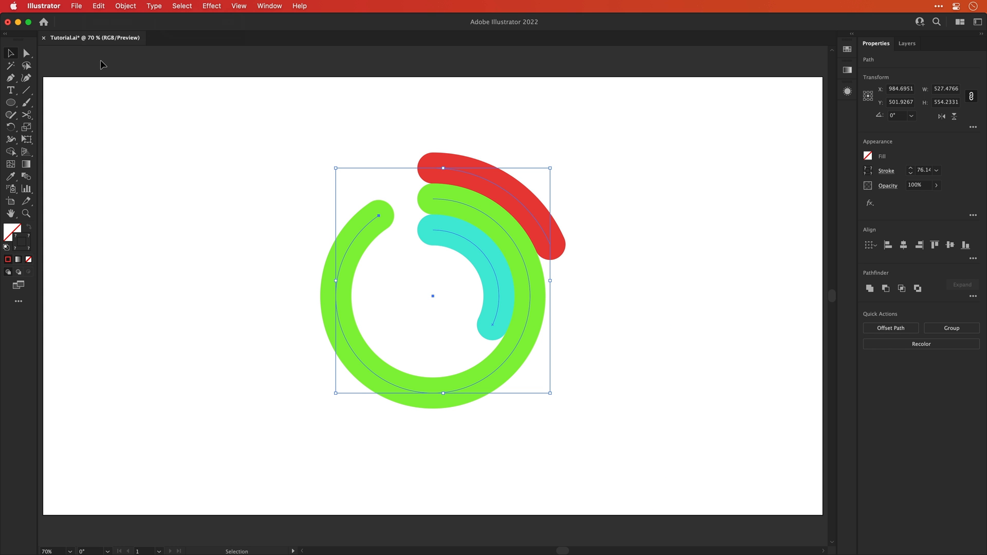
- Reveal the full rings, group the three of them and set the group's opacity to 15%
key(cmd+z)
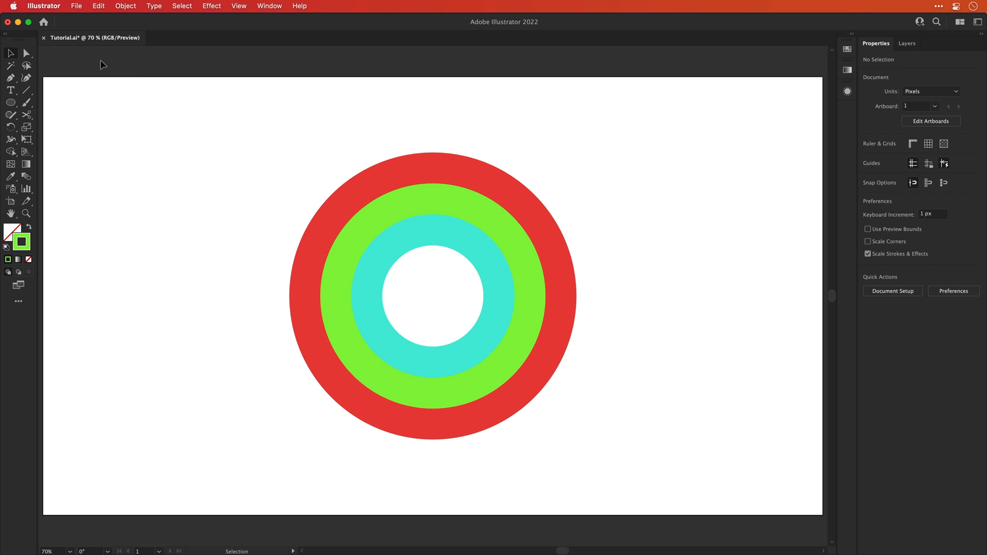
click(432, 296)
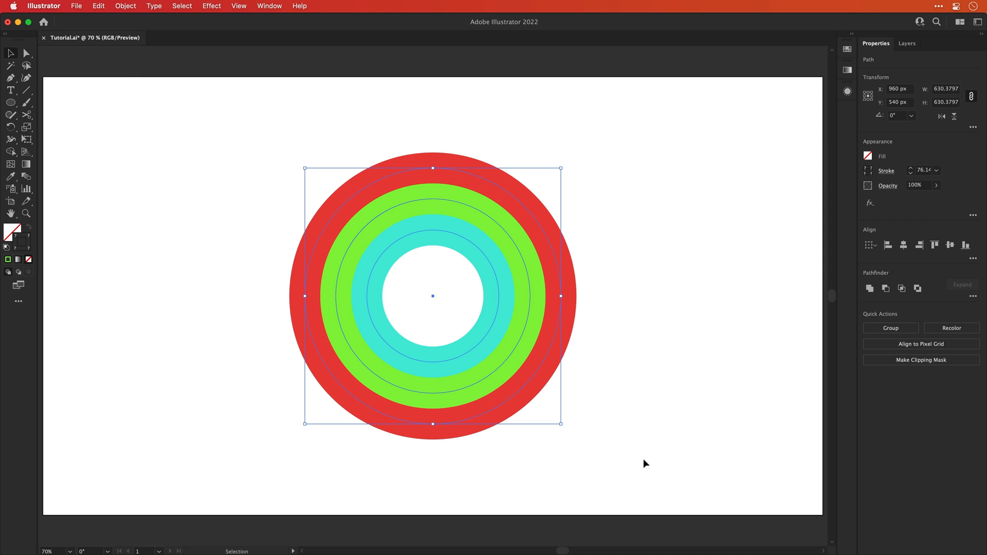
right_click(522, 296)
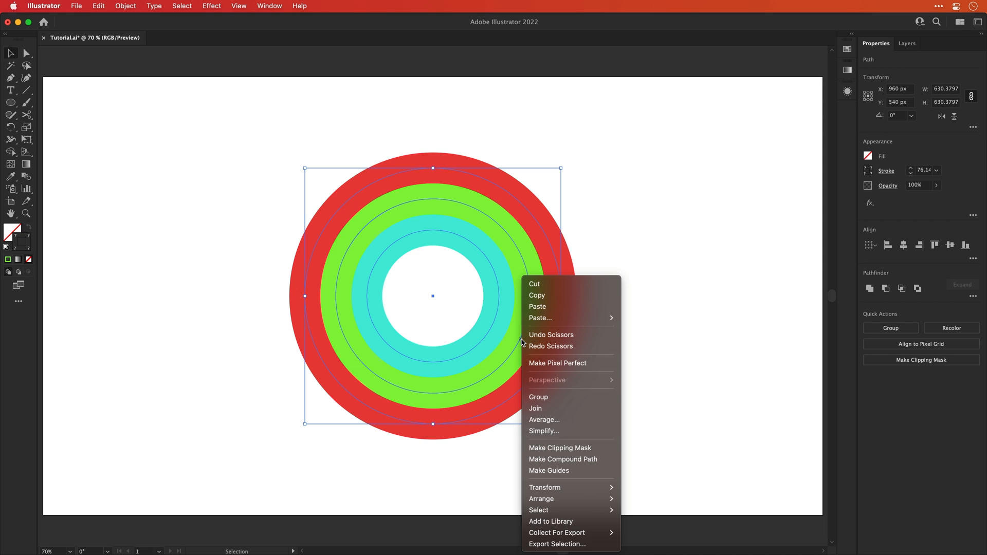
click(538, 397)
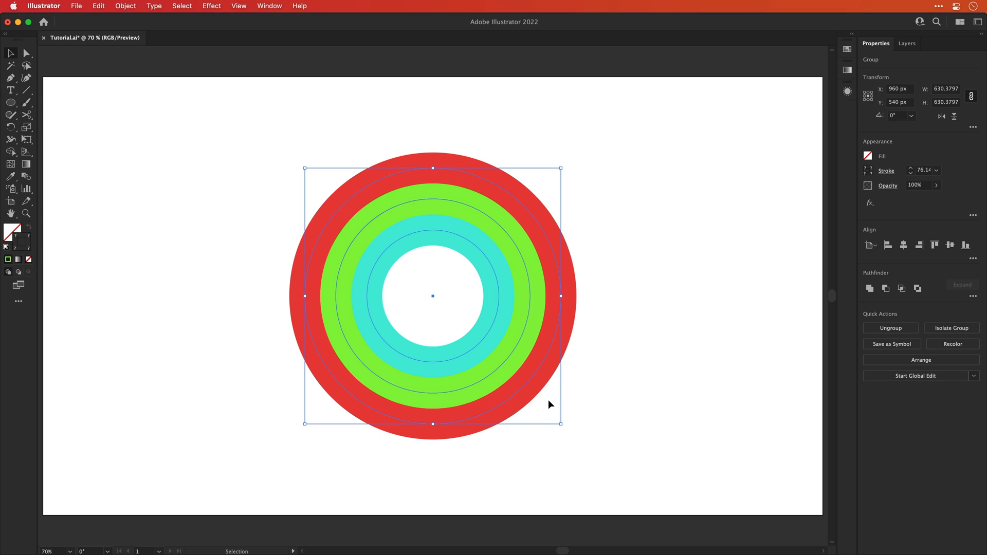
click(915, 185)
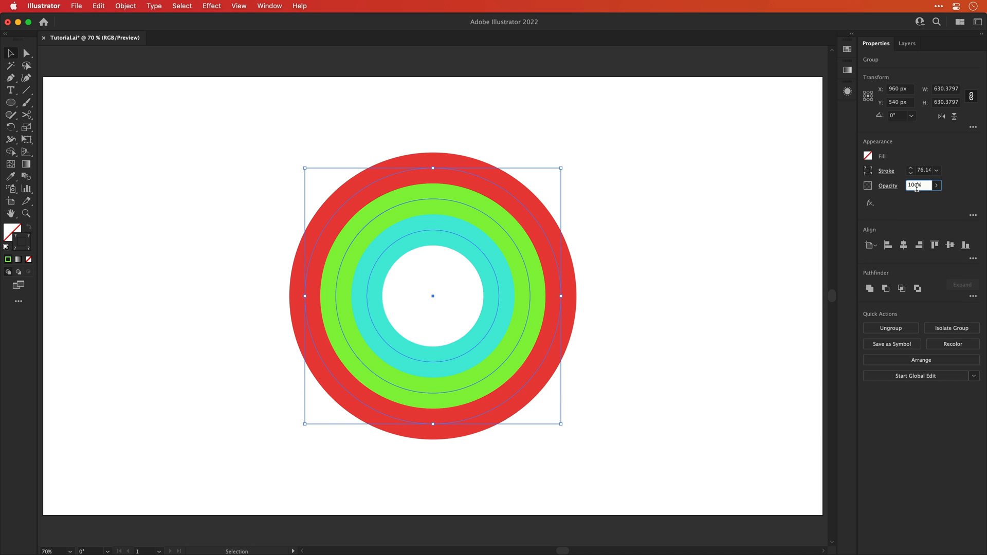
text(15%)
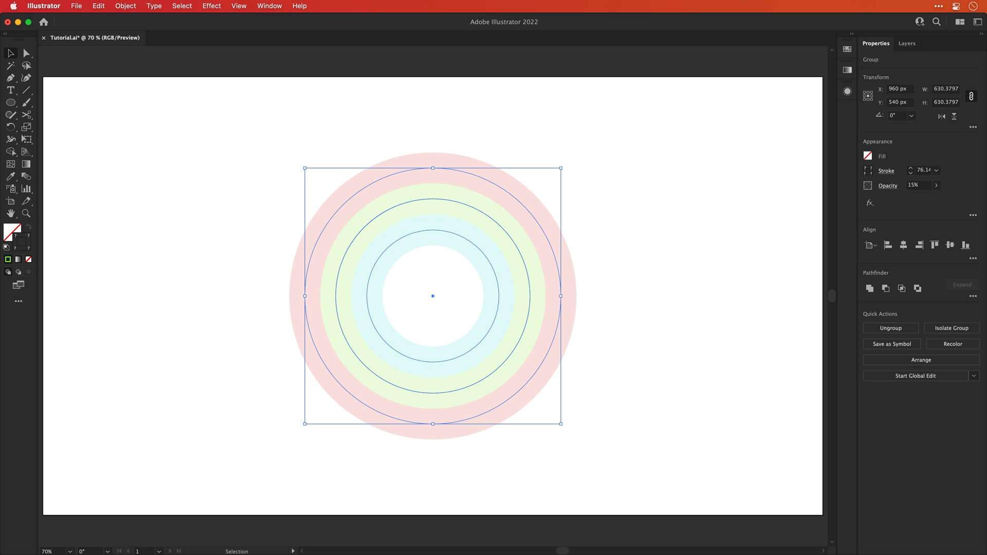
key(cmd+f)
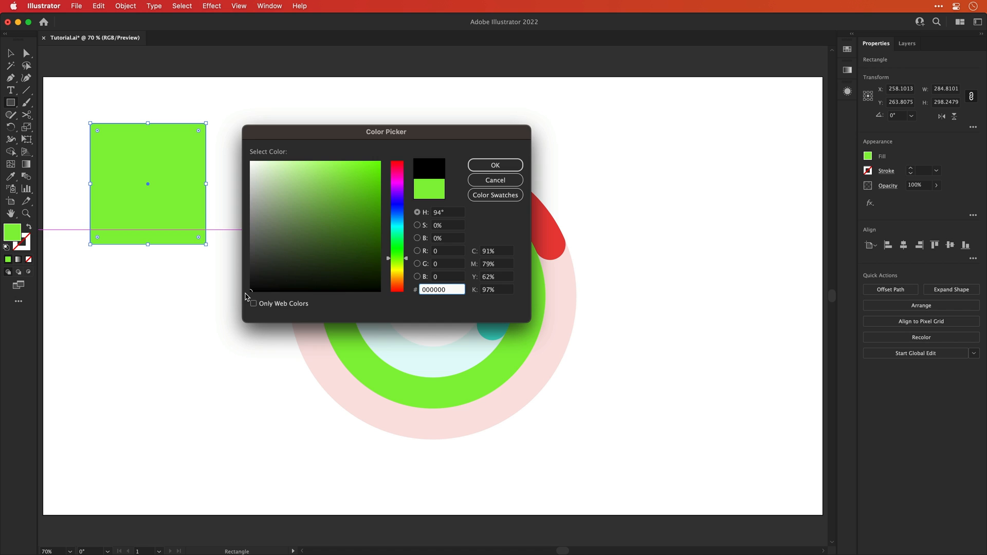
- Fill the rectangle black (#000000) and stretch it to cover the full 1920×1080 artboard
click(495, 165)
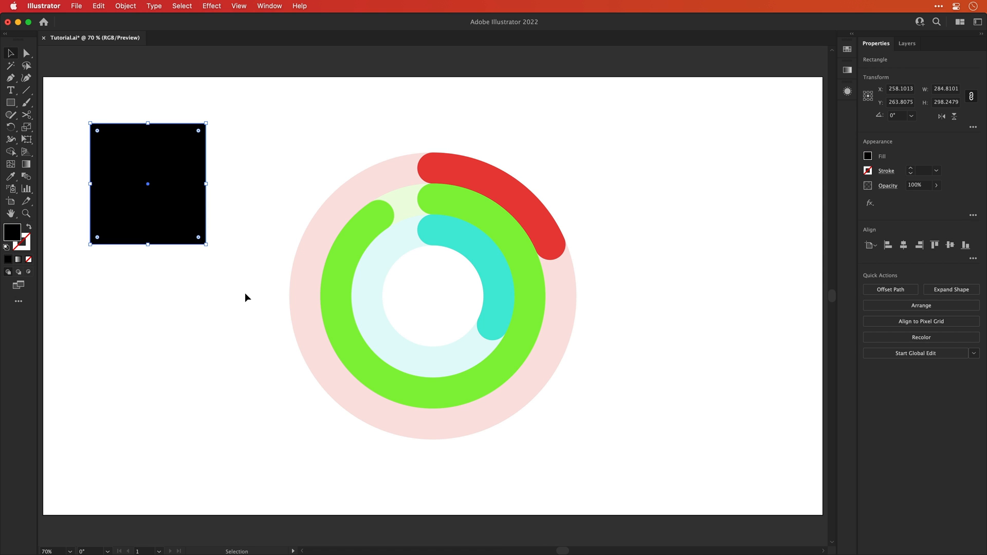
drag(148, 184, 101, 137)
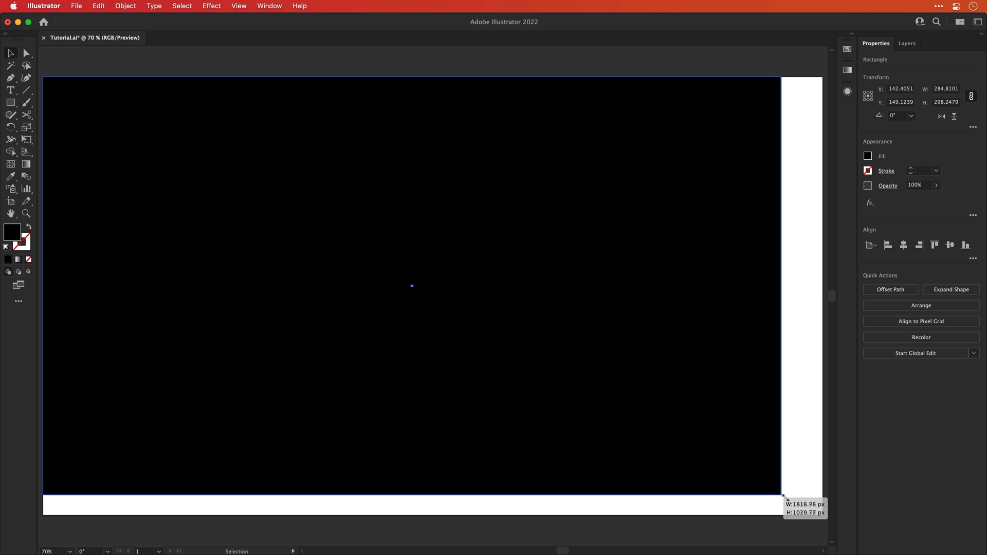
drag(783, 500, 822, 515)
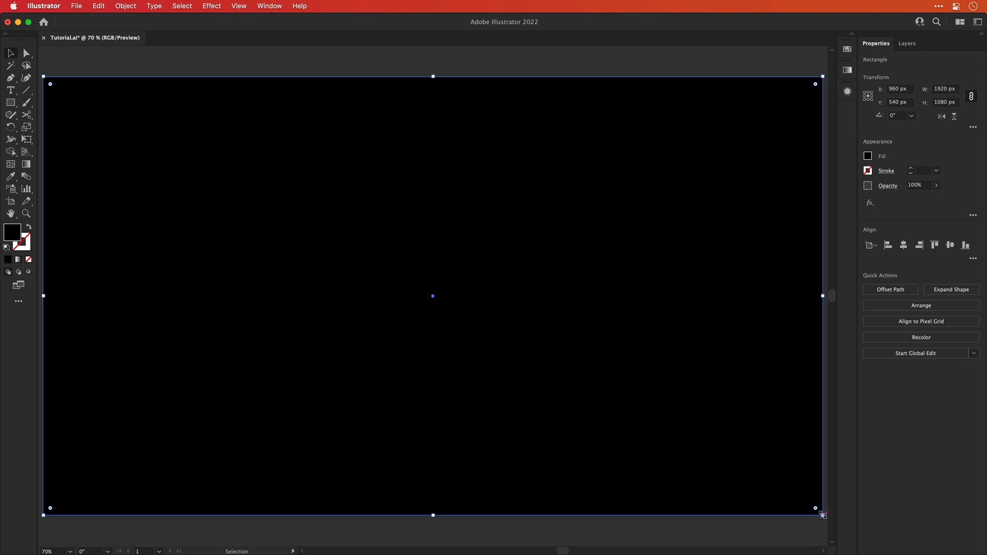
- Send the black rectangle to the back so it sits behind the rings
right_click(822, 514)
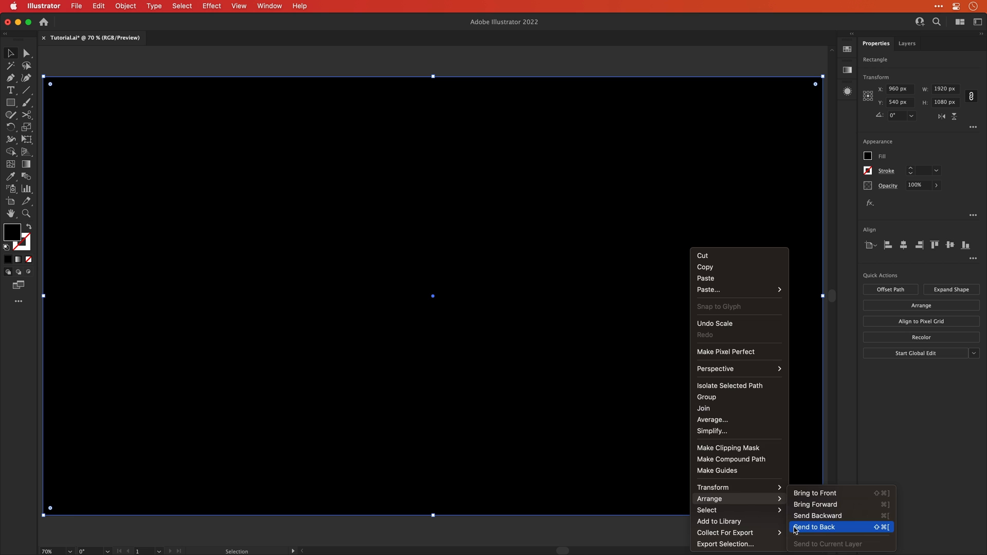
click(814, 526)
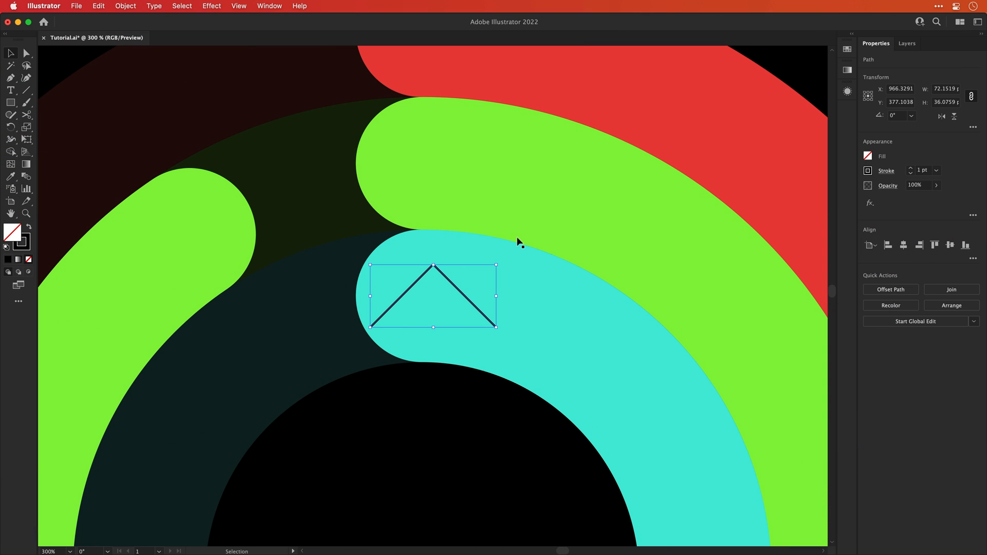
- Give the chevron an 8 pt stroke with Round Cap ends
click(921, 170)
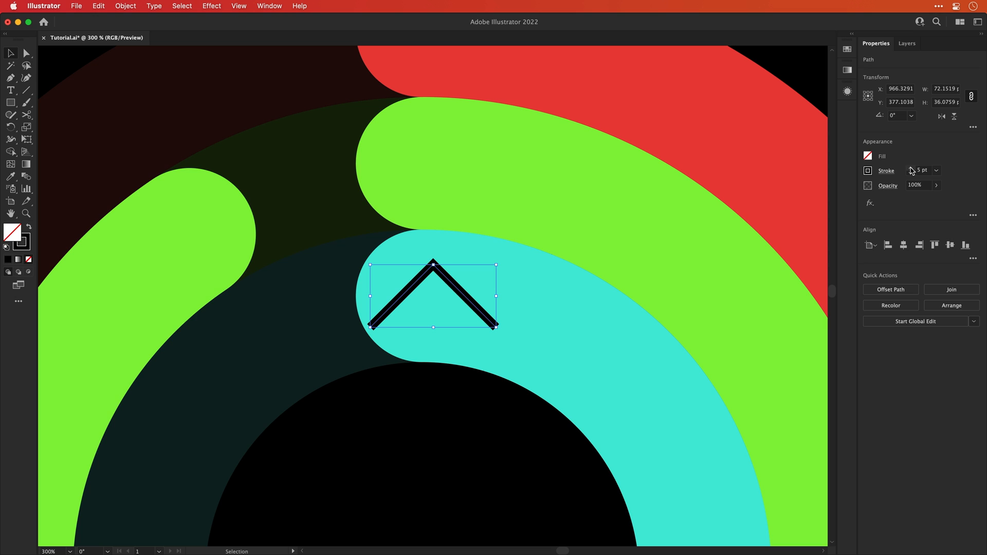
click(937, 169)
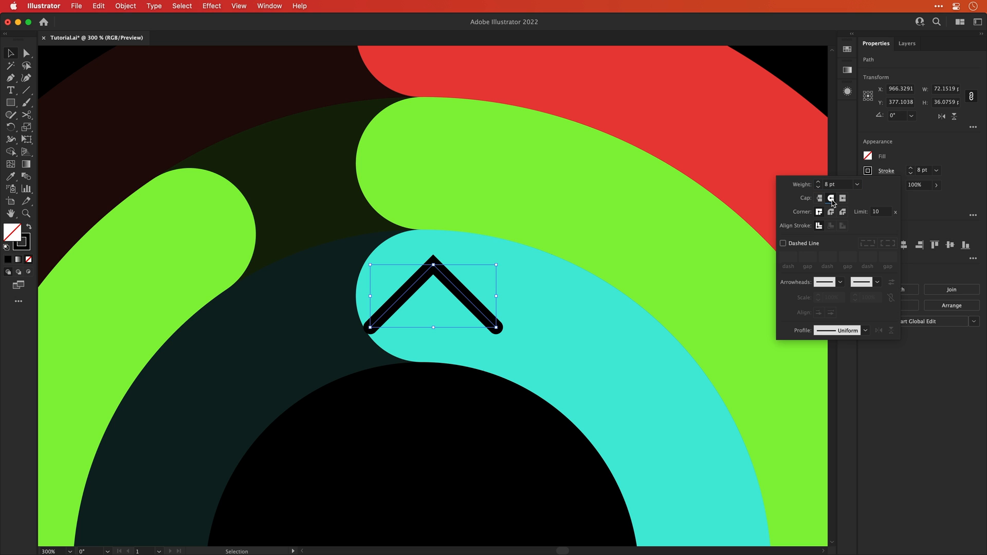
click(830, 212)
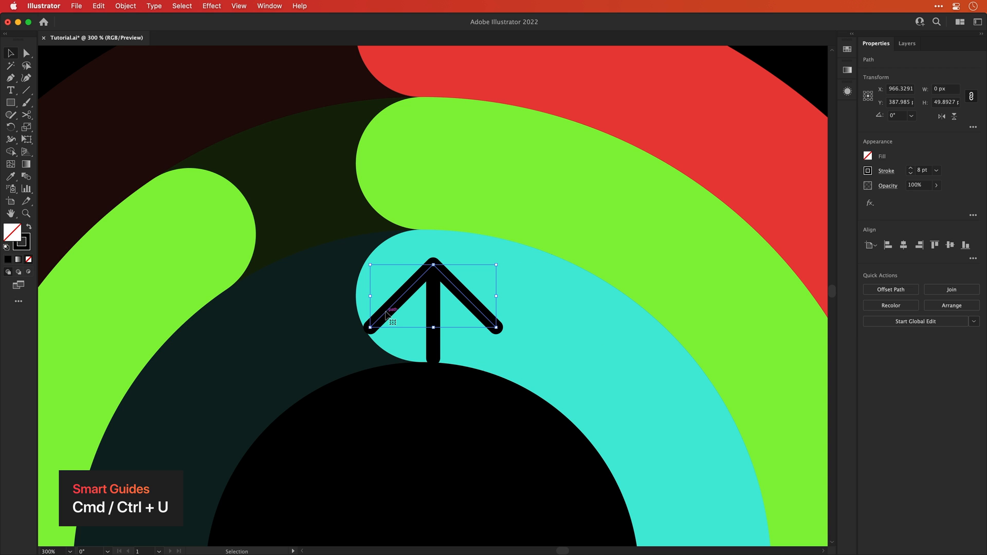
- Copy the up arrow as a right-pointing arrow onto the green arc and add a second chevron ahead of it
drag(371, 330, 379, 321)
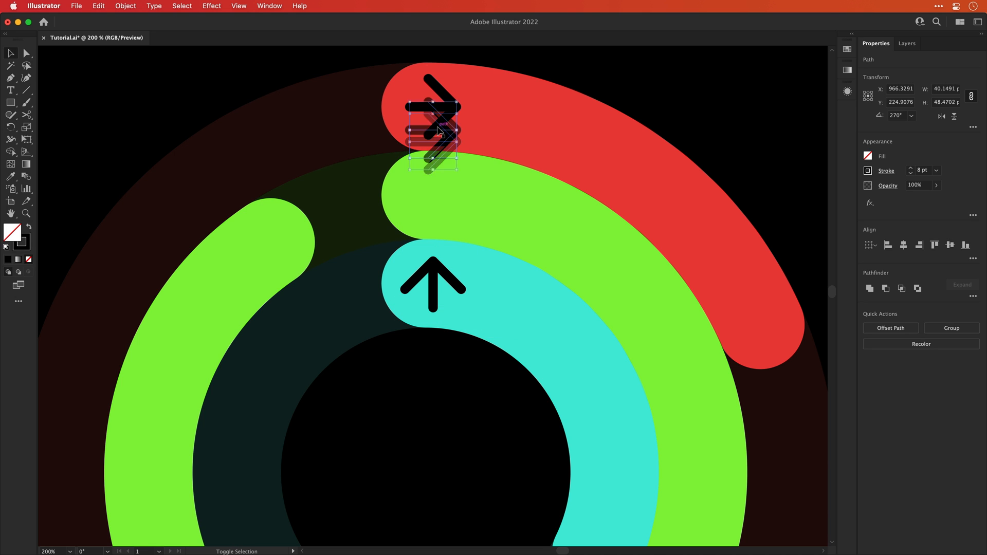
drag(432, 130, 444, 196)
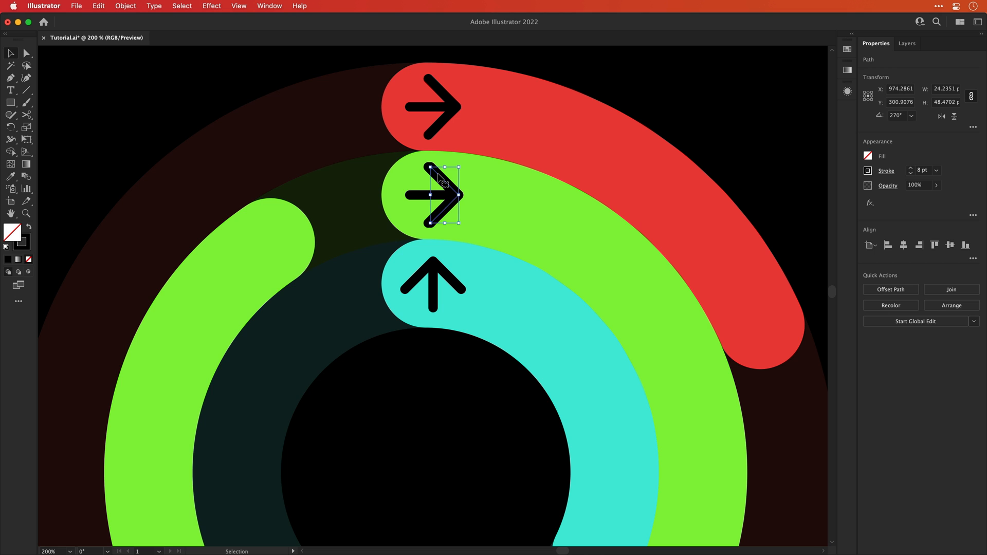
drag(441, 195, 456, 196)
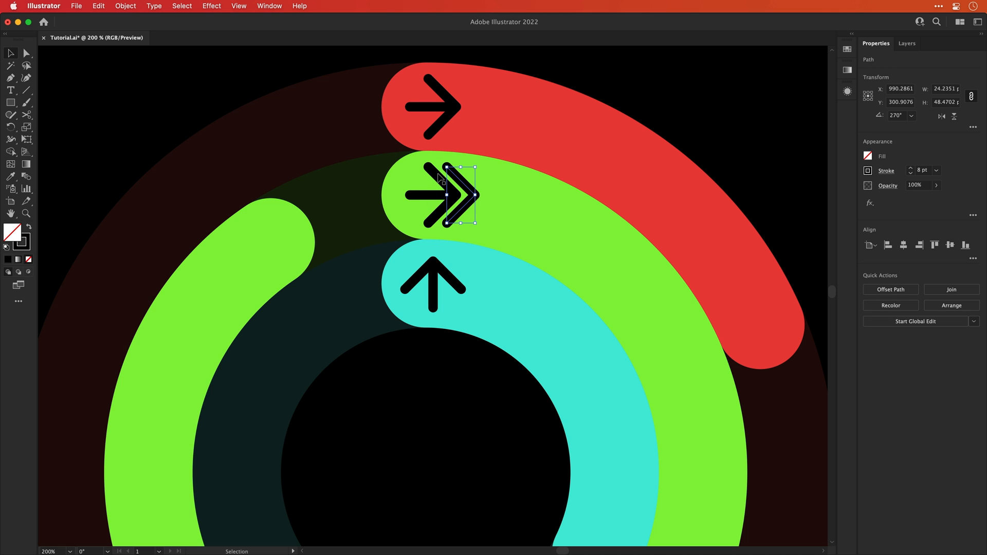
click(427, 194)
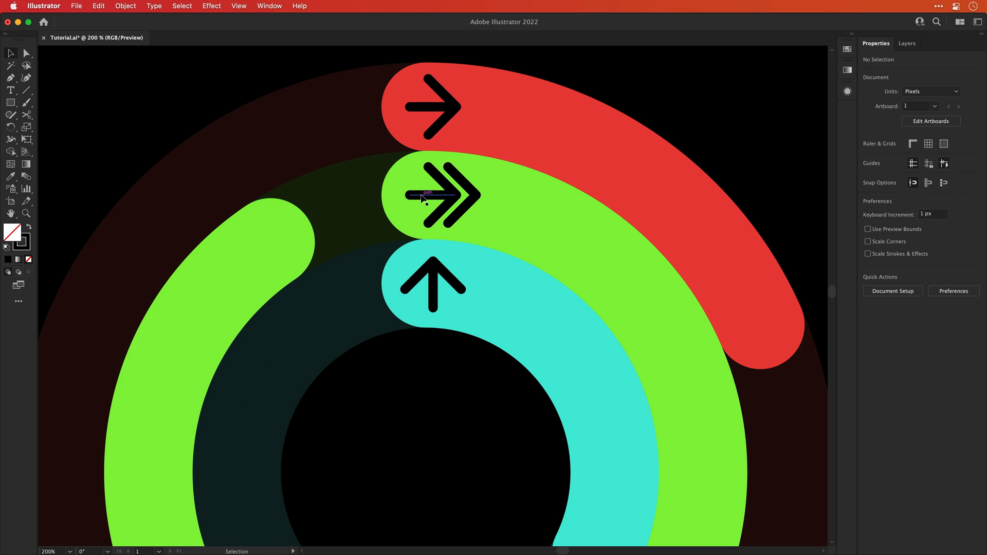
click(441, 194)
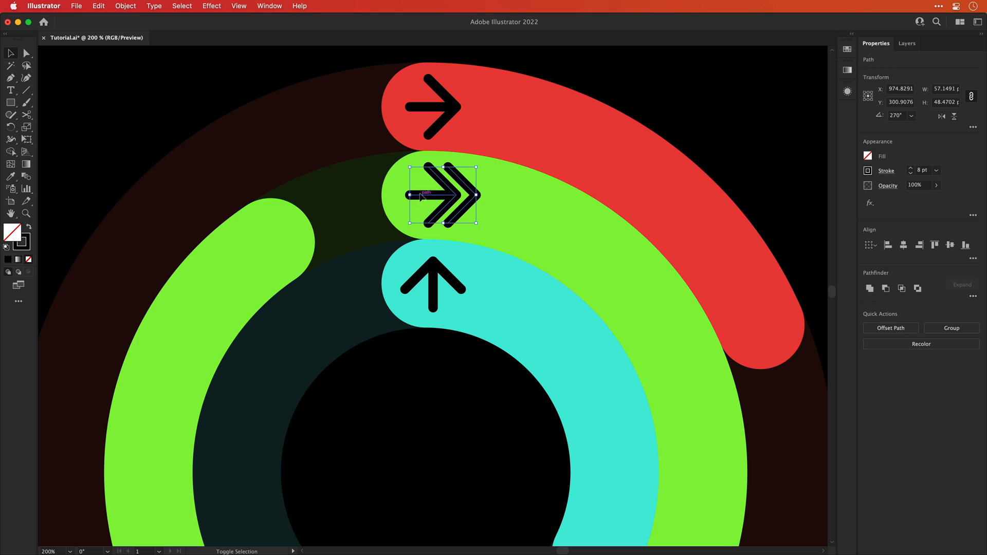